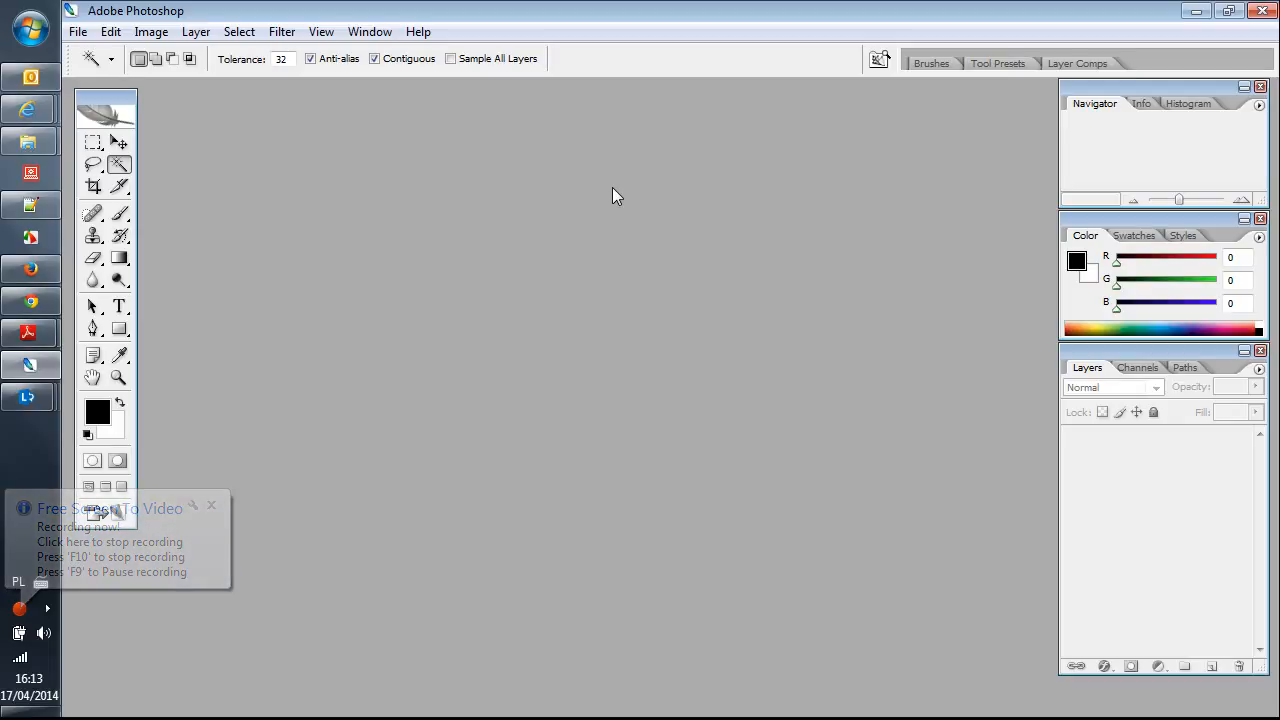
- Open germany_map.png via File > Open to show the shaded Germany map
{"action": "left_click", "coordinate": [212, 504]}
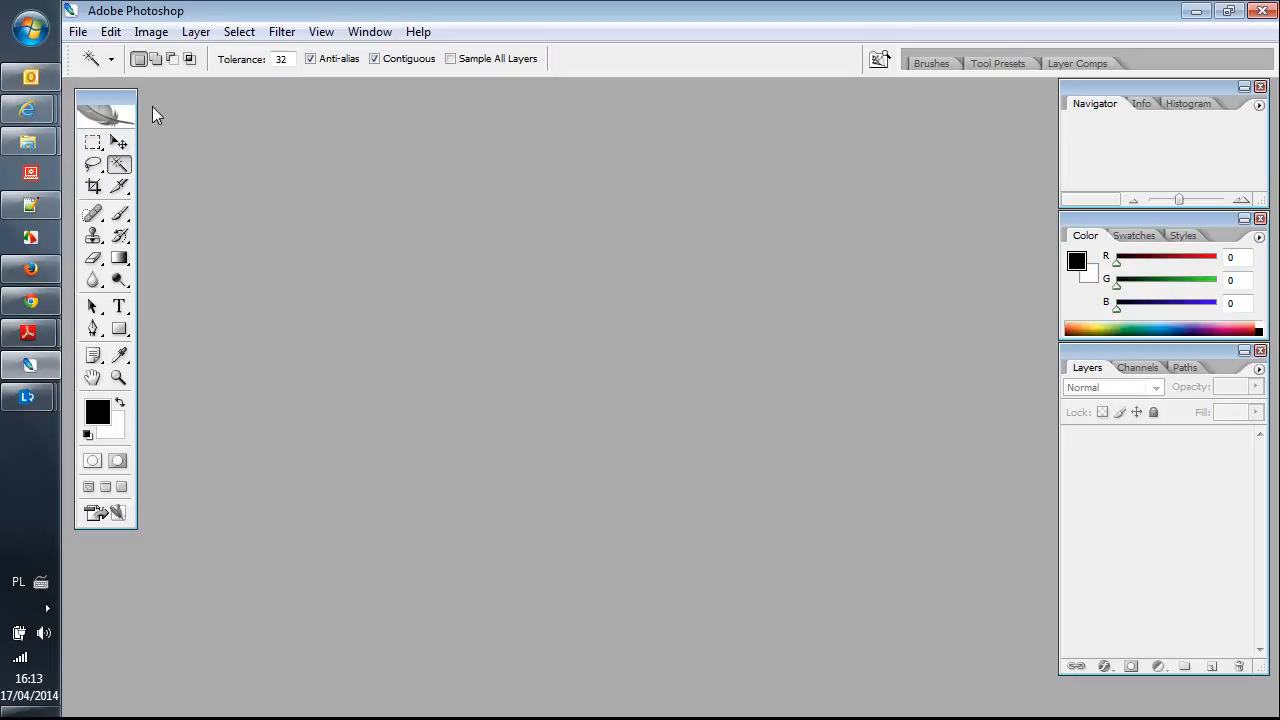
{"action": "left_click", "coordinate": [78, 32]}
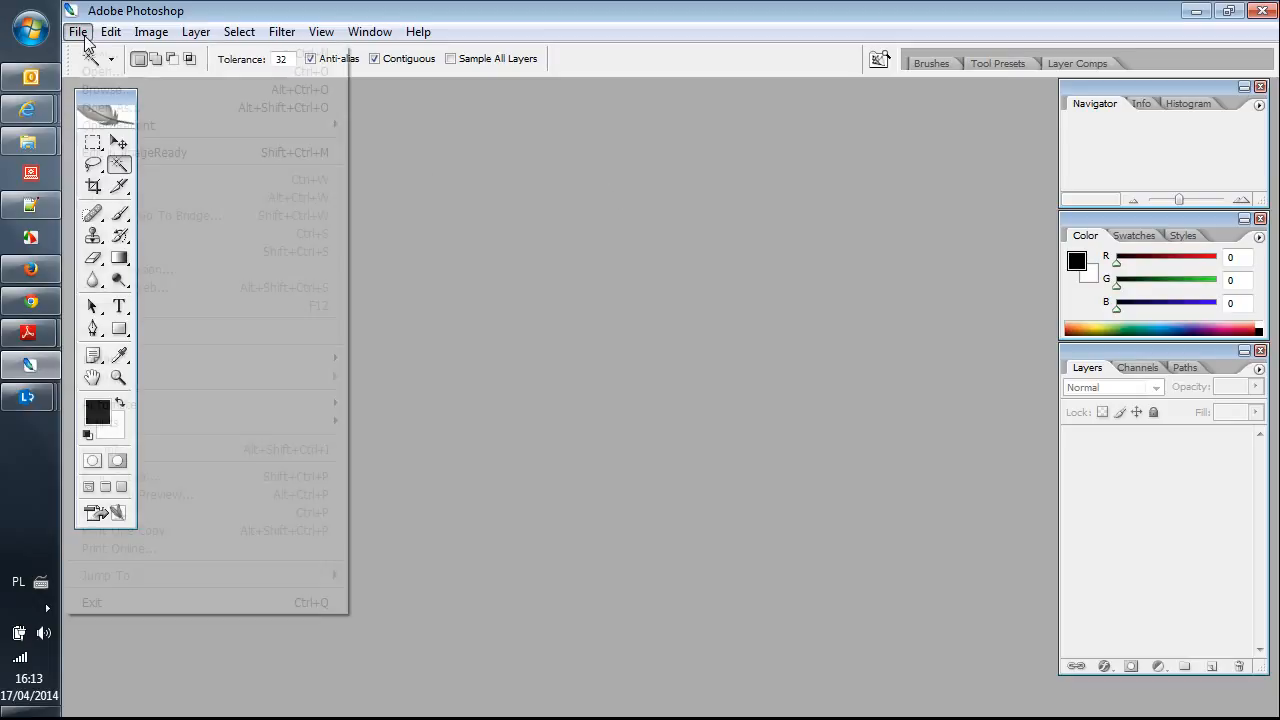
{"action": "left_click", "coordinate": [80, 72]}
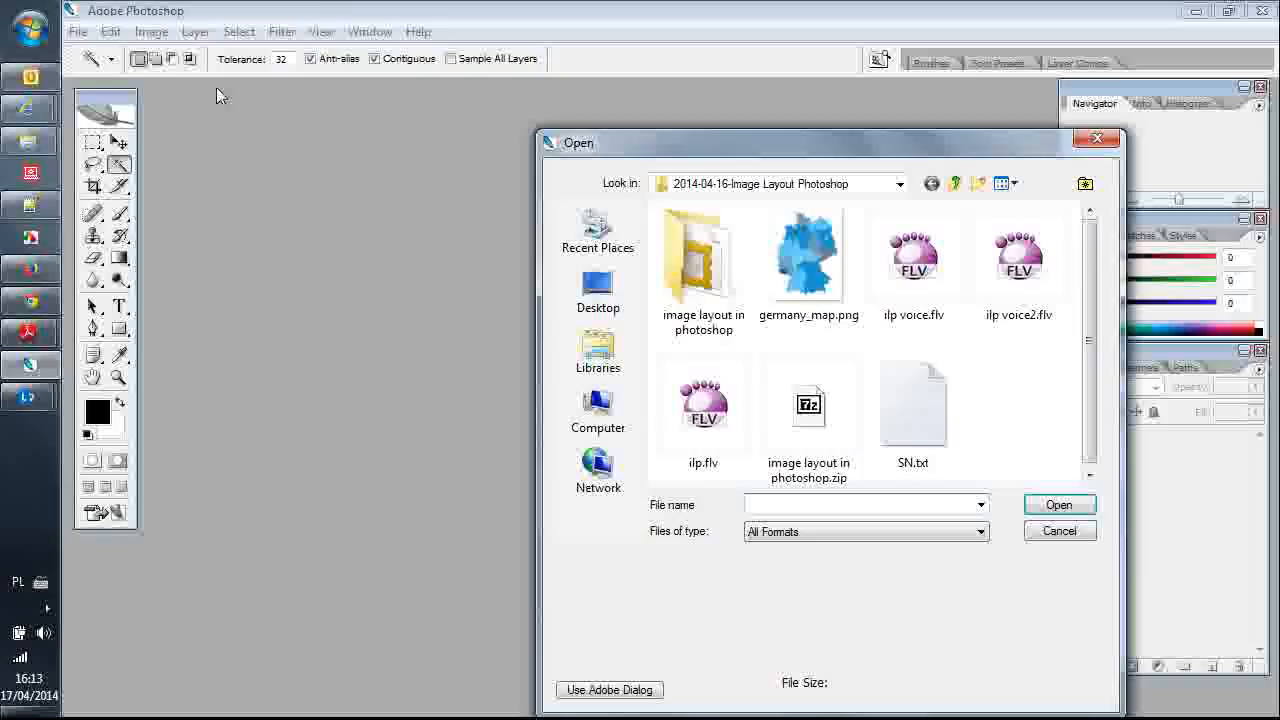
{"action": "double_click", "coordinate": [808, 256]}
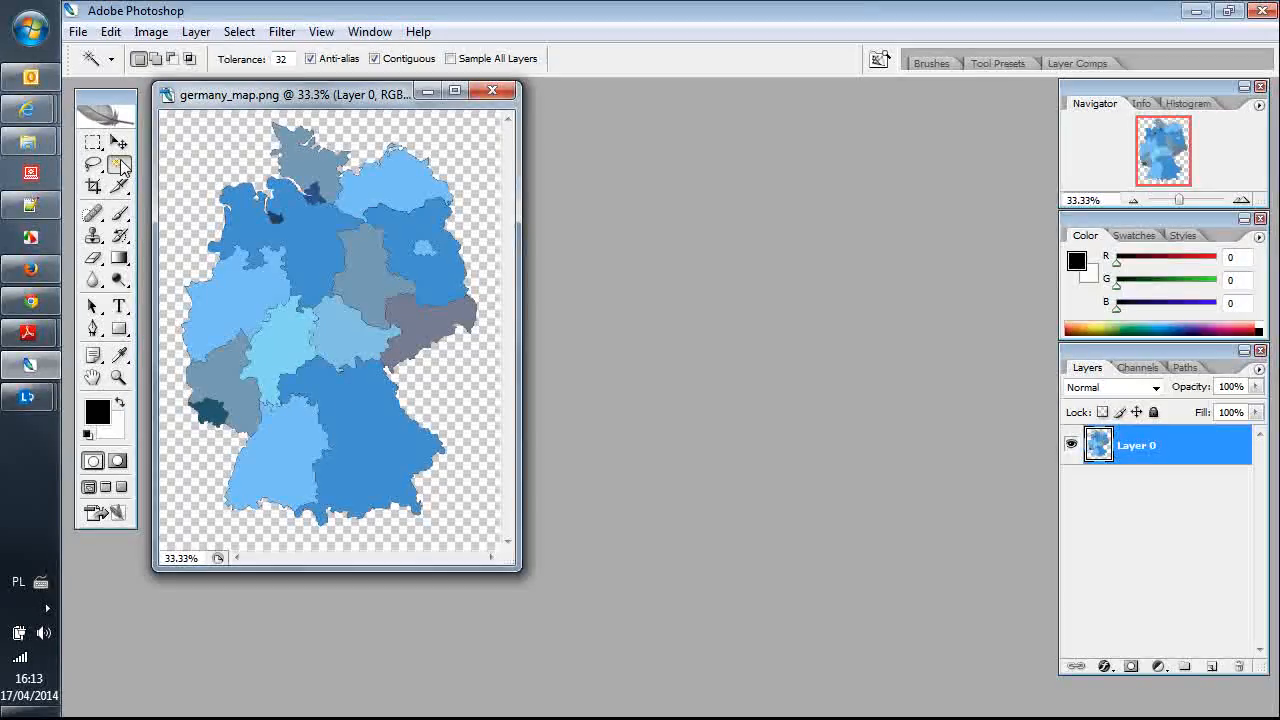
{"action": "mouse_move", "coordinate": [120, 164]}
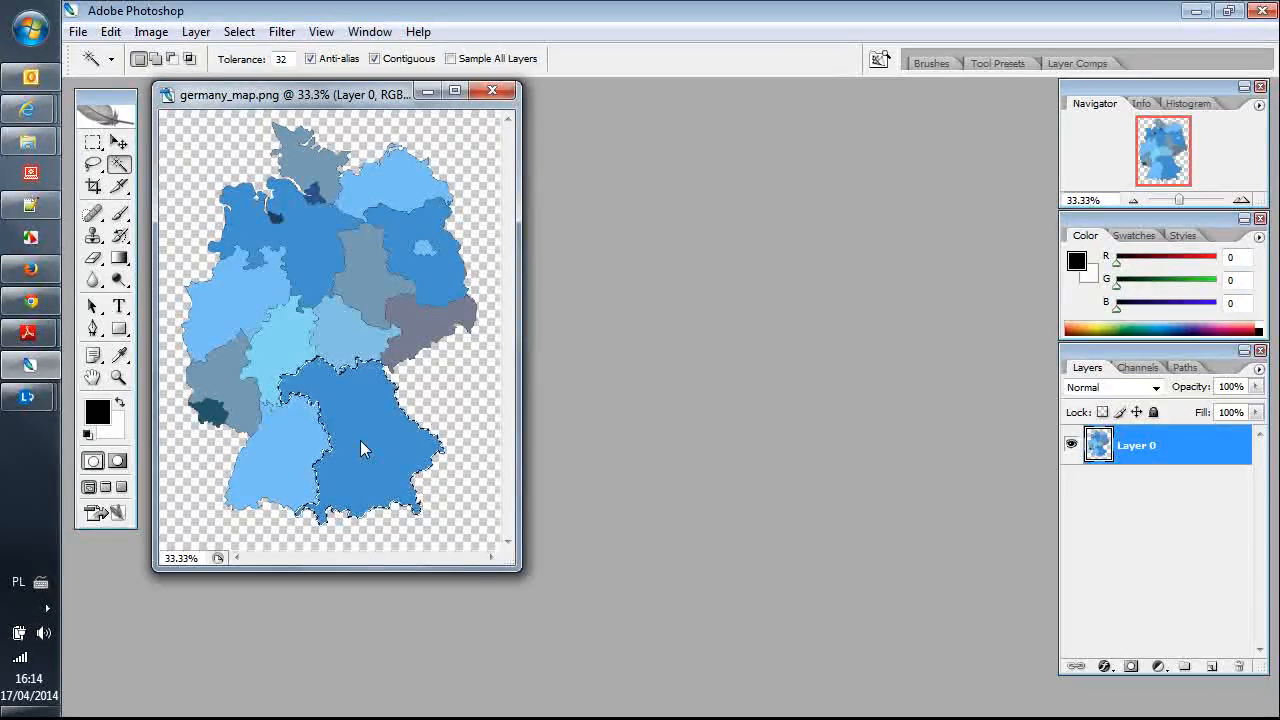
- Copy the southern and northern selections each to a new layer via Layer via Copy
{"action": "right_click", "coordinate": [364, 448]}
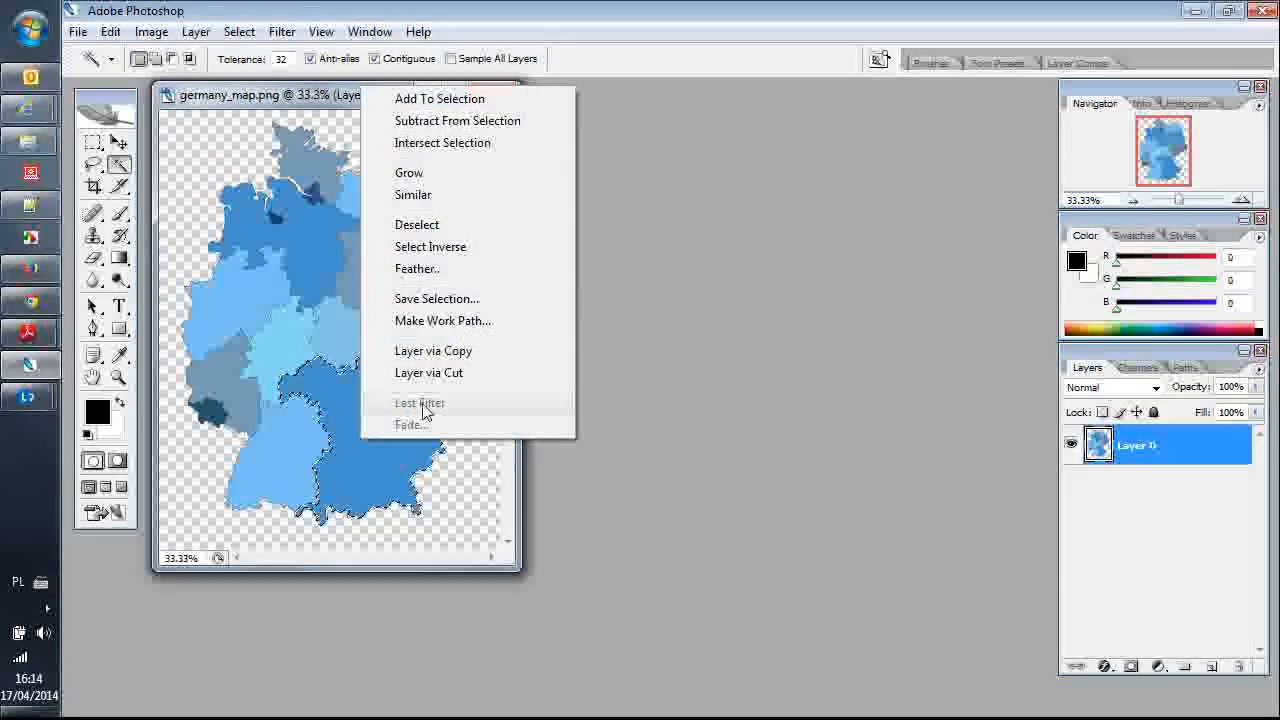
{"action": "mouse_move", "coordinate": [448, 356]}
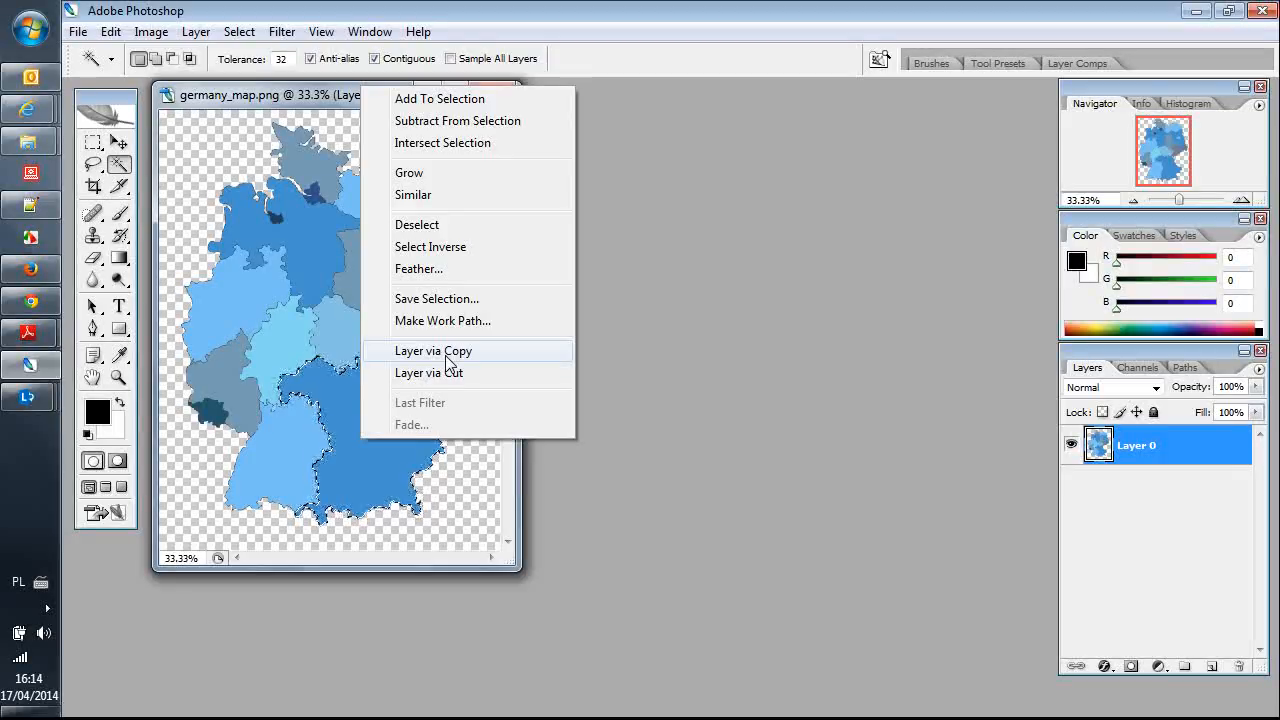
{"action": "left_click", "coordinate": [432, 352]}
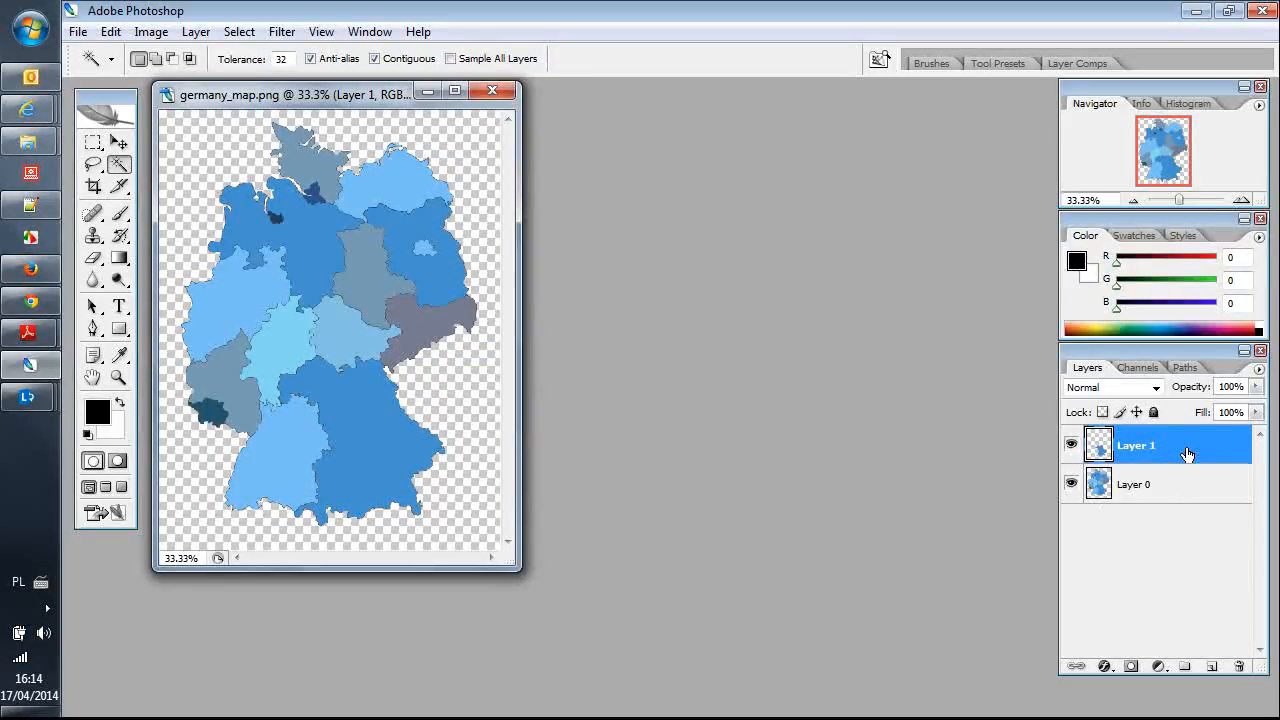
{"action": "left_click", "coordinate": [1152, 484]}
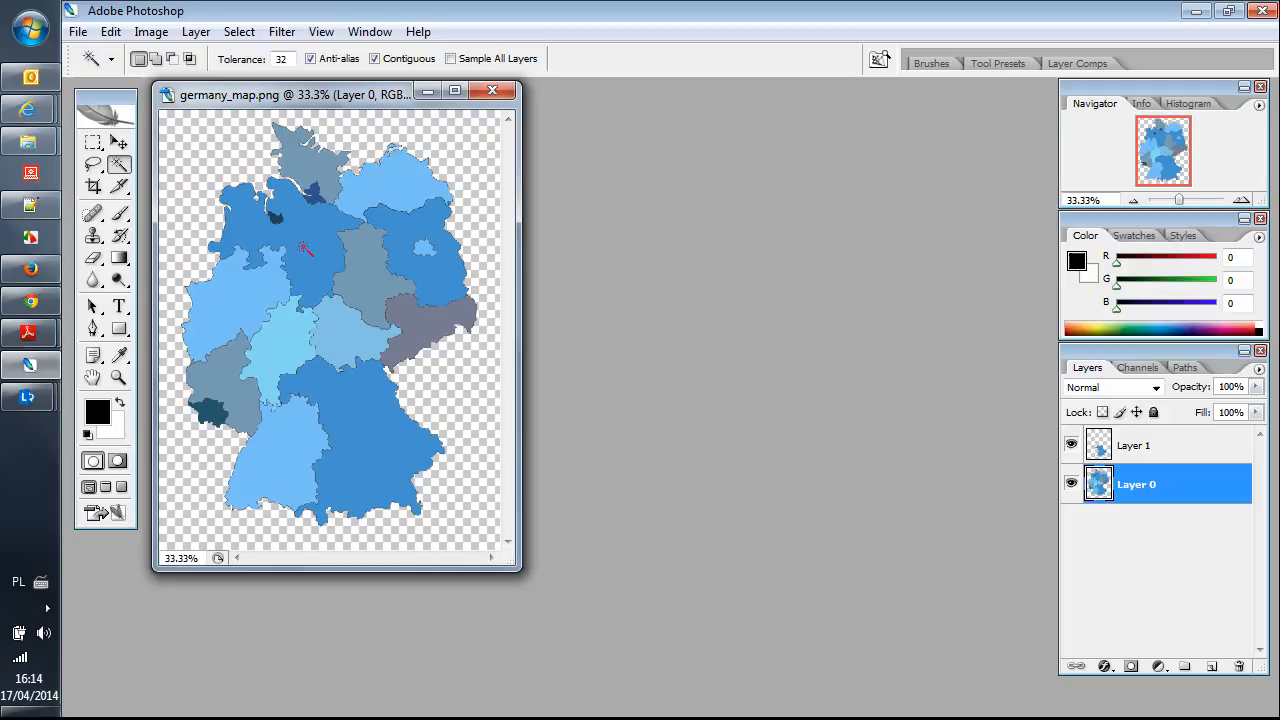
{"action": "right_click", "coordinate": [308, 250]}
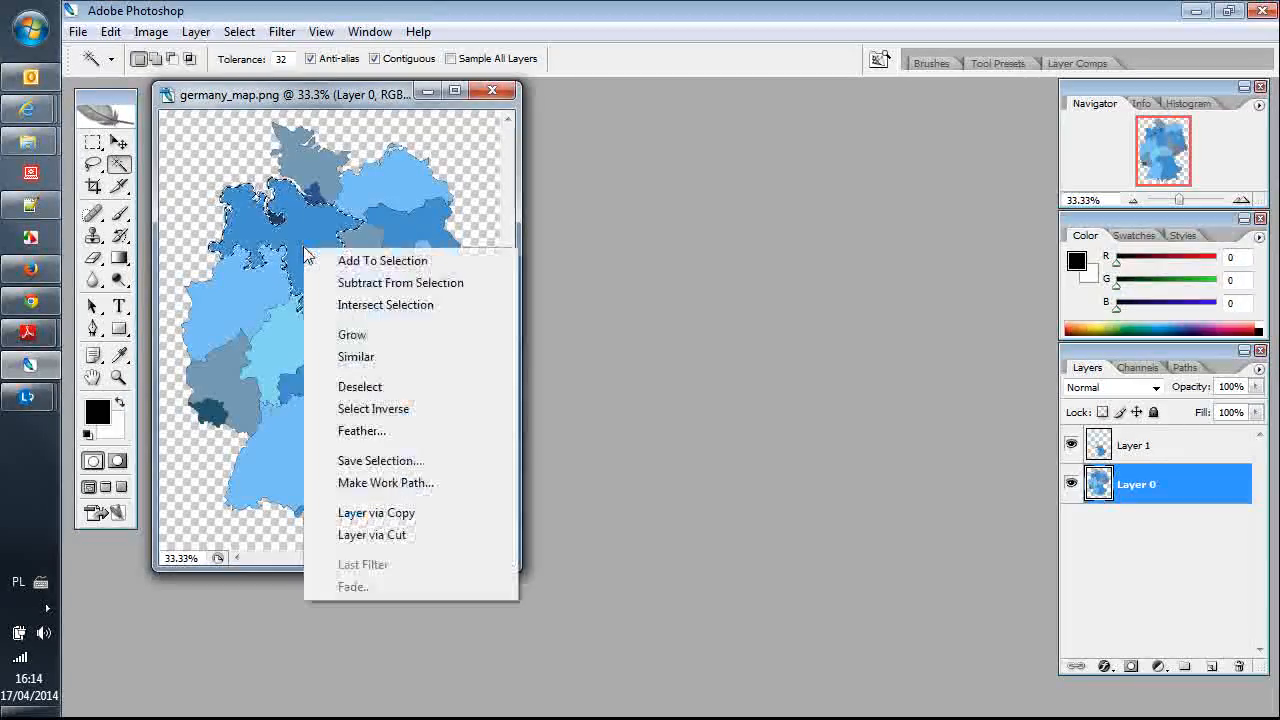
{"action": "mouse_move", "coordinate": [376, 512]}
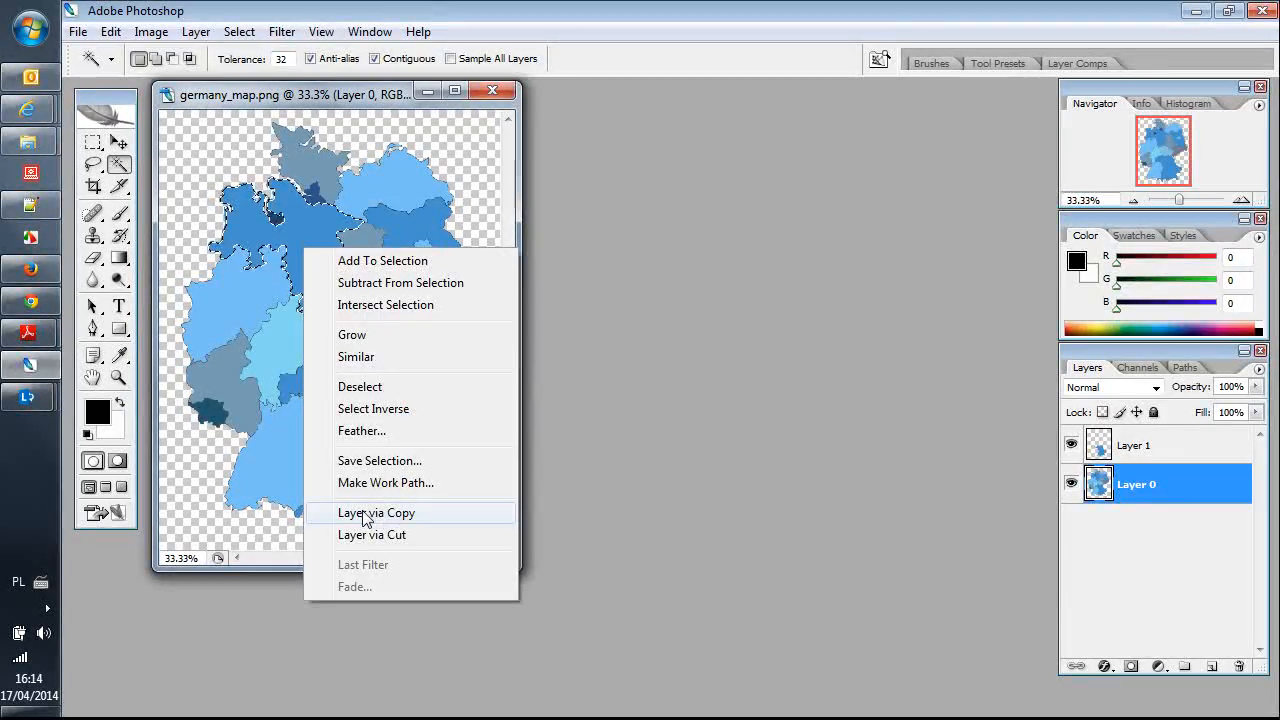
{"action": "left_click", "coordinate": [376, 512]}
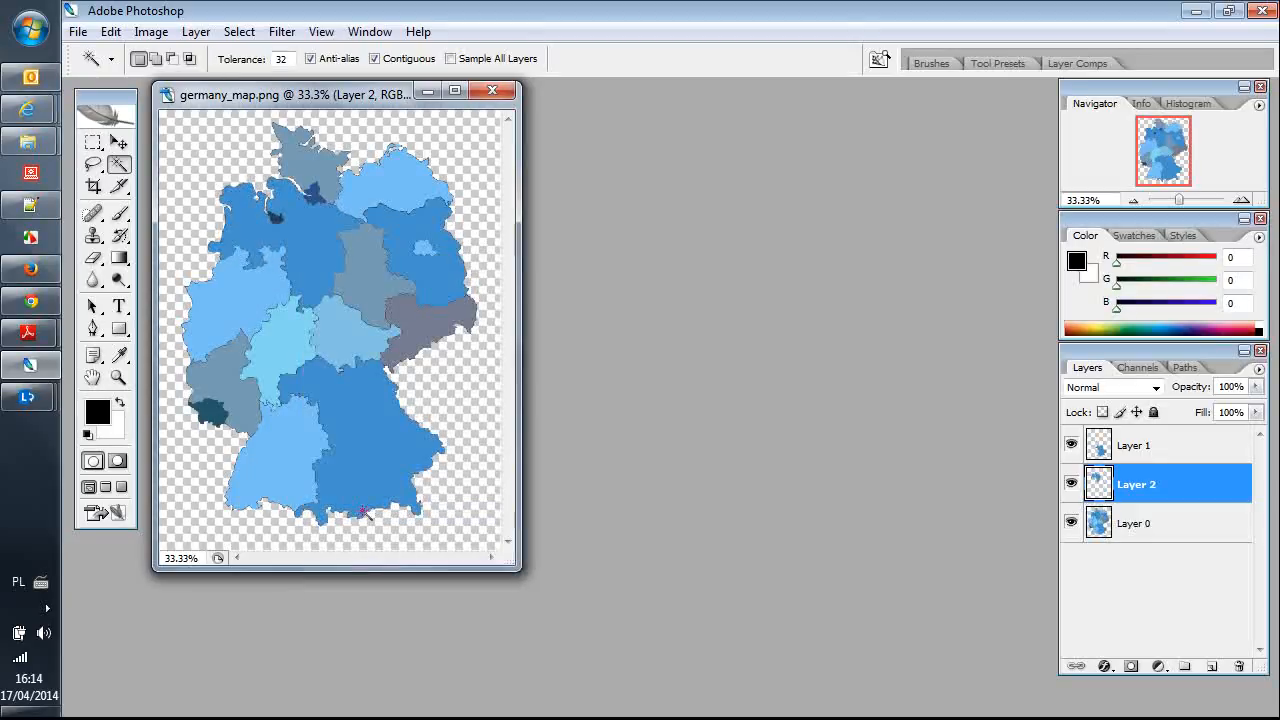
{"action": "mouse_move", "coordinate": [360, 504]}
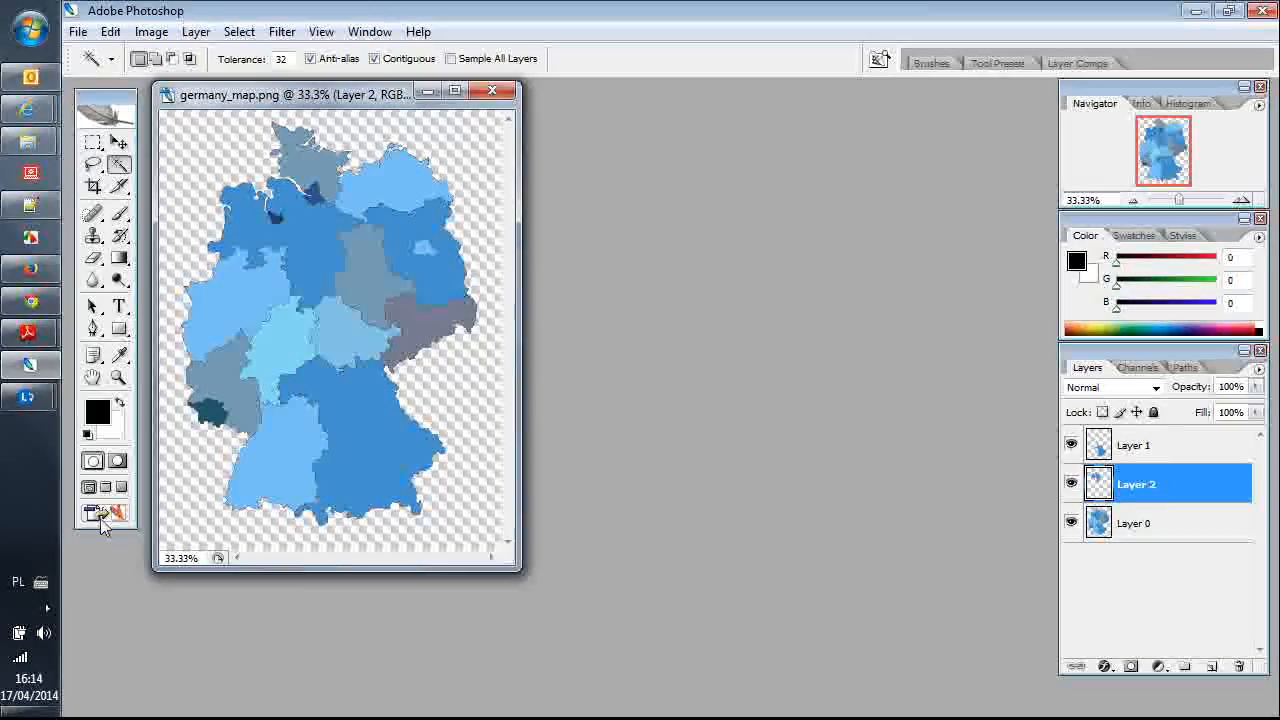
{"action": "mouse_move", "coordinate": [96, 512]}
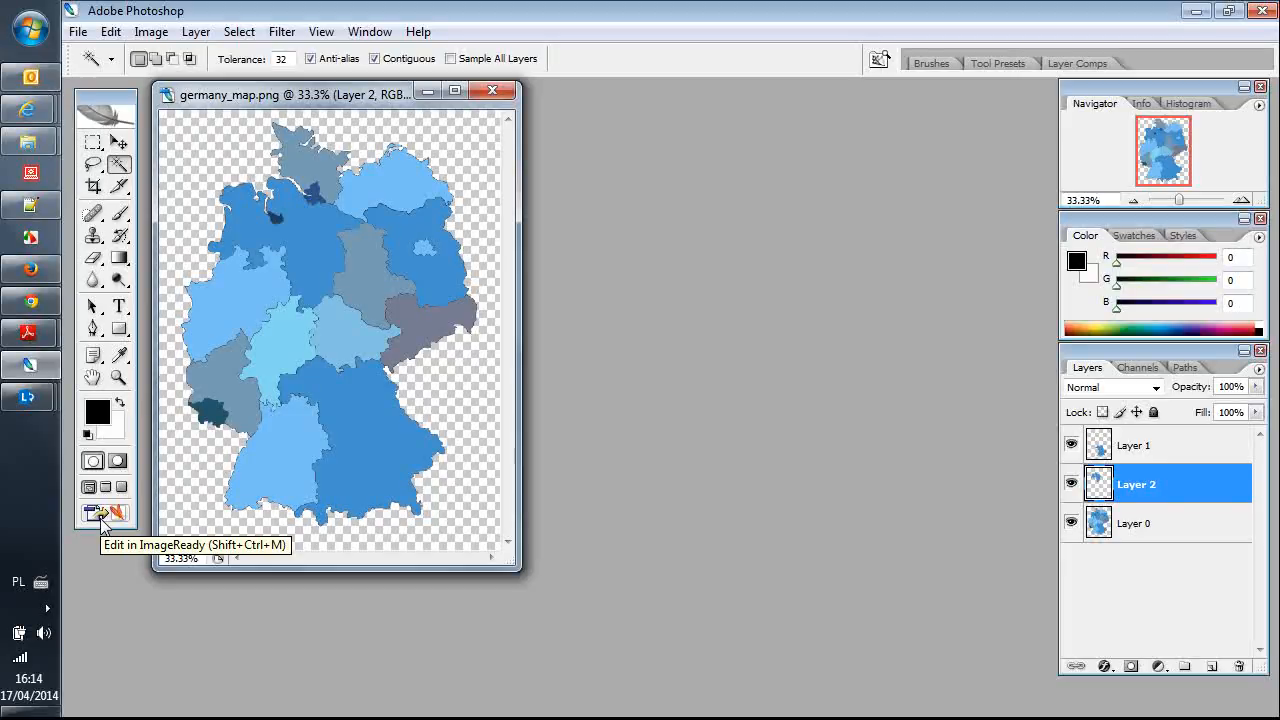
- In ImageReady, make a polygon image-map area from the northern layer with alt text g1
{"action": "left_click", "coordinate": [98, 512]}
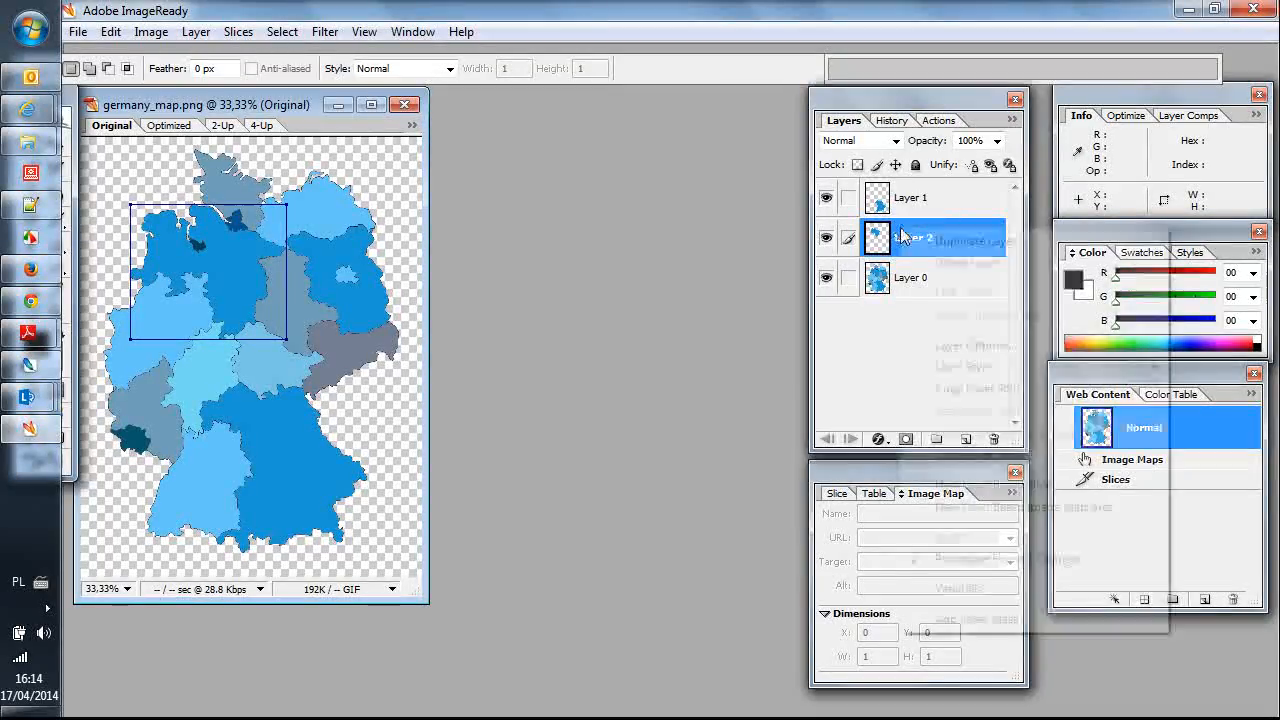
{"action": "right_click", "coordinate": [910, 236]}
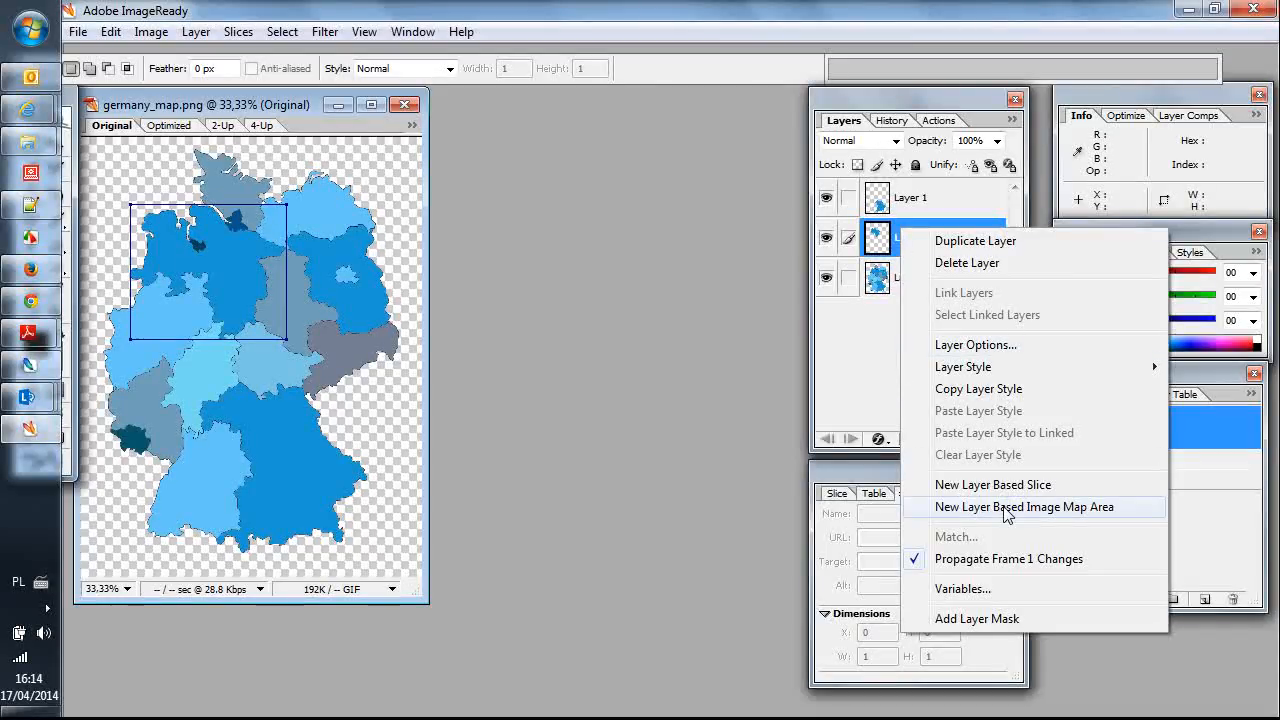
{"action": "left_click", "coordinate": [1022, 508]}
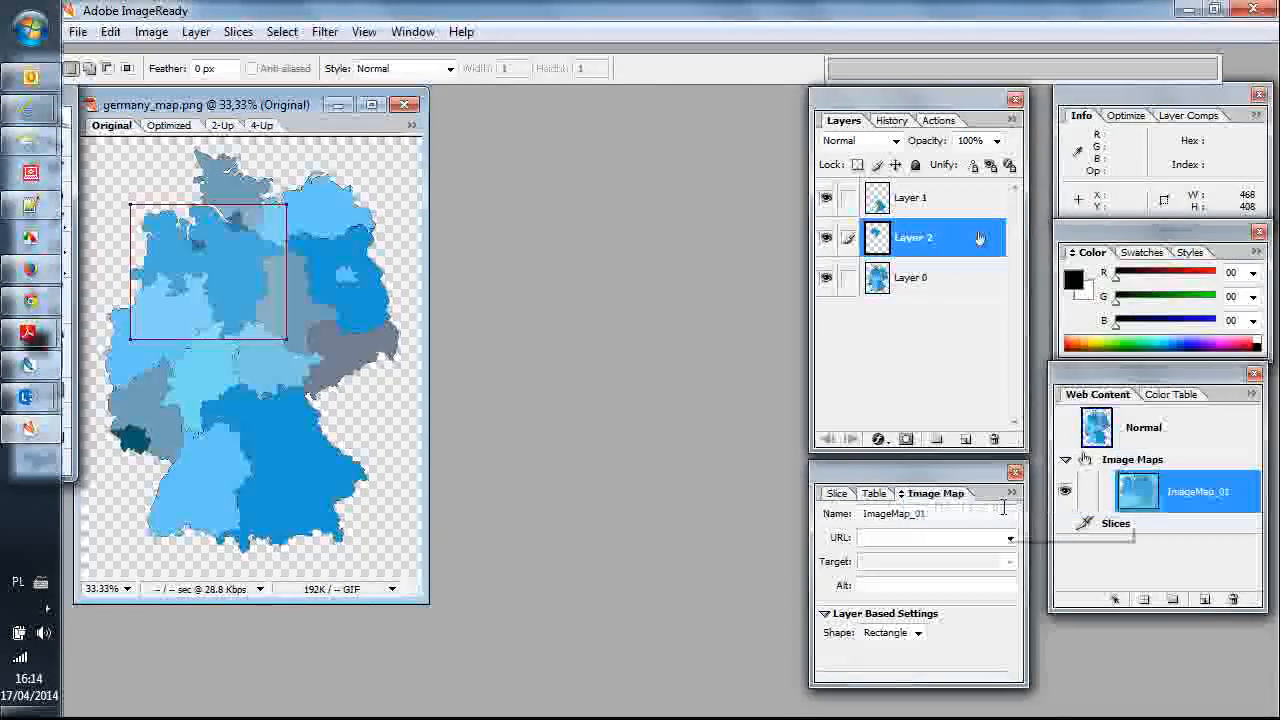
{"action": "left_click", "coordinate": [936, 584]}
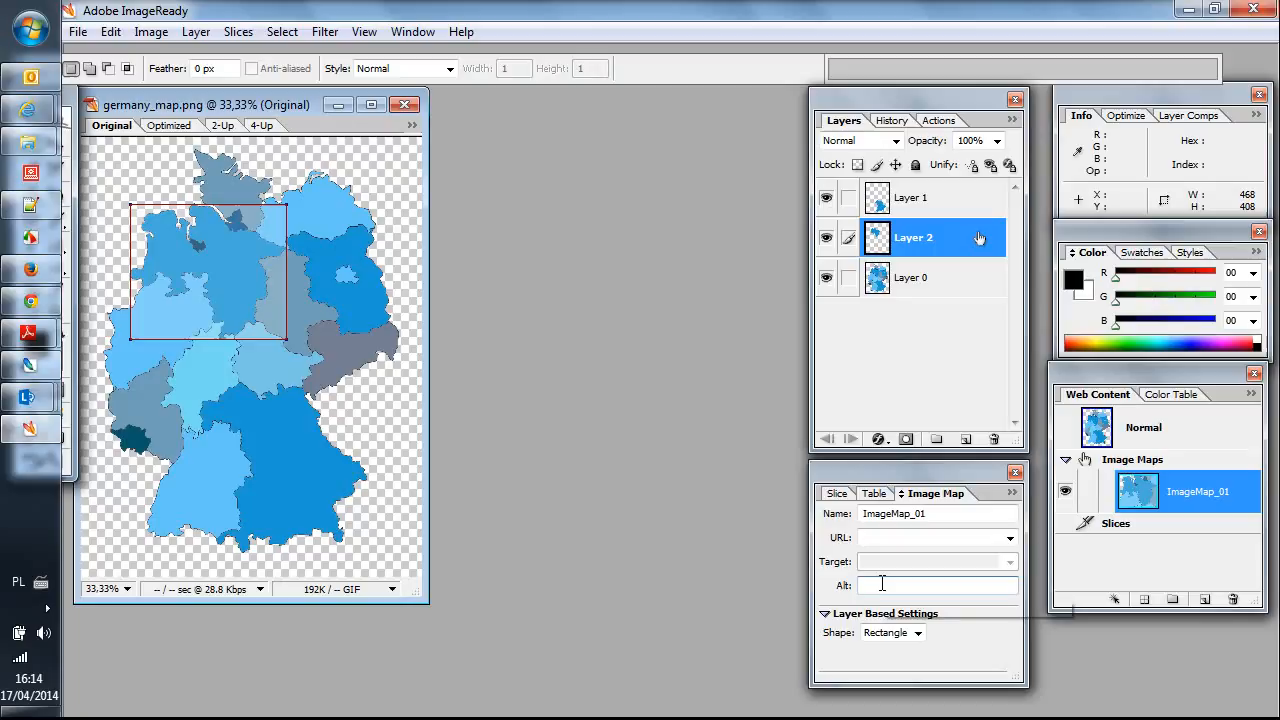
{"action": "left_click", "coordinate": [918, 632]}
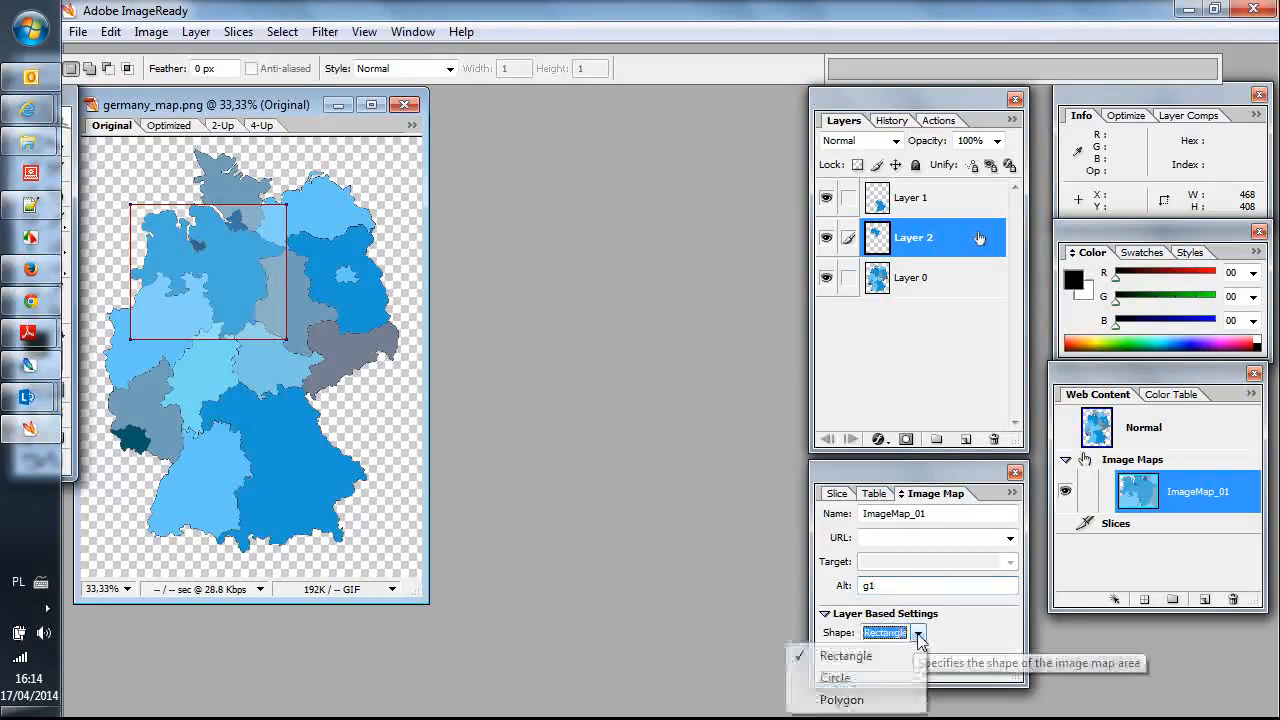
{"action": "left_click", "coordinate": [840, 700]}
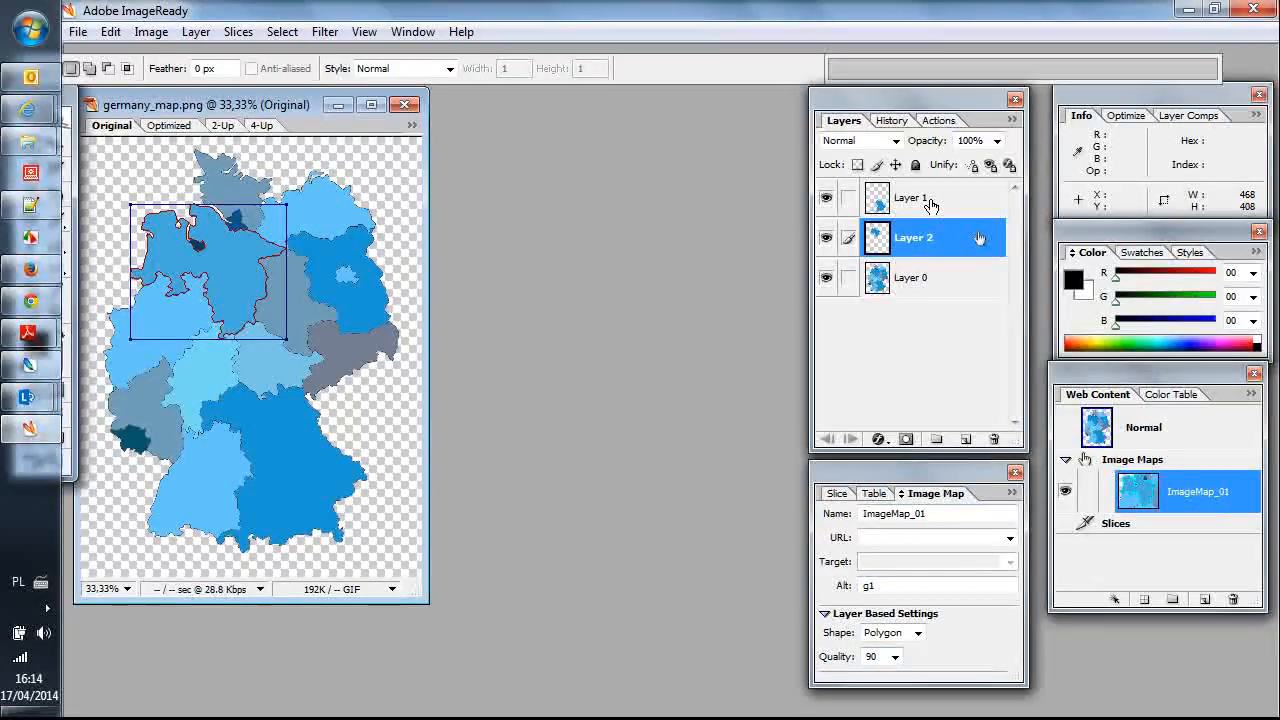
- Make a second polygon image-map area from the southern layer with alt text g2
{"action": "left_click", "coordinate": [930, 198]}
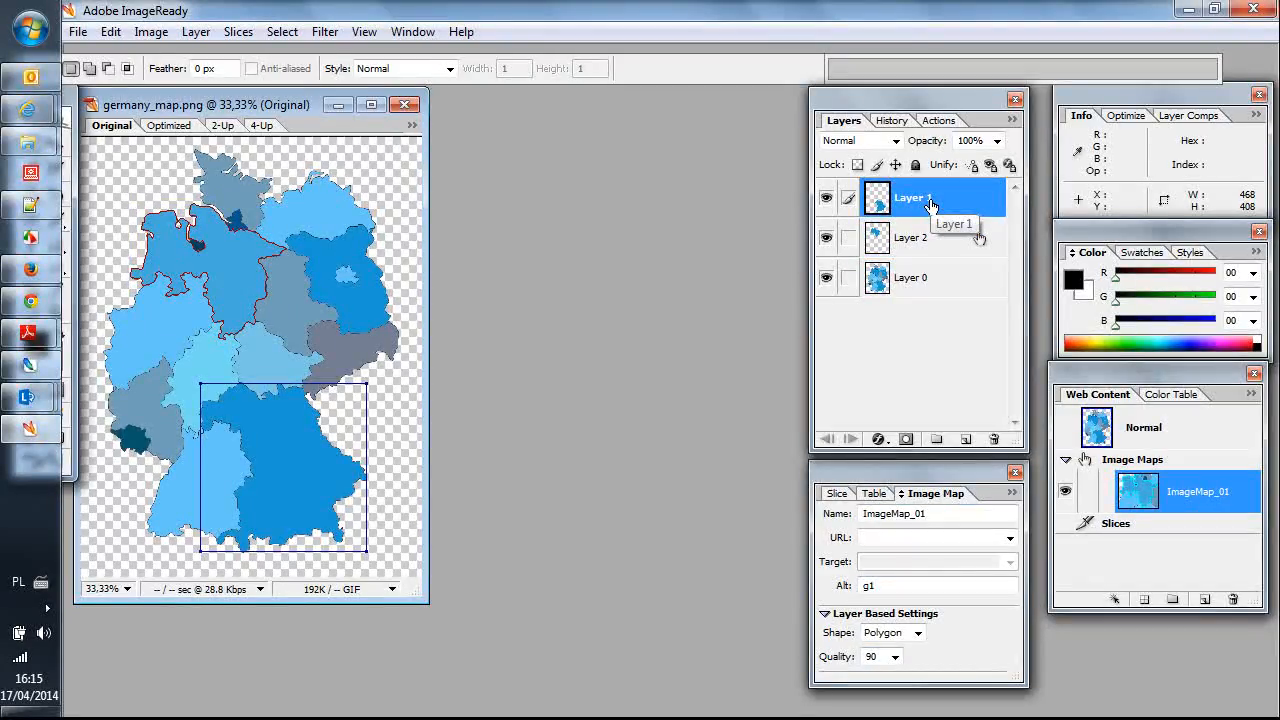
{"action": "right_click", "coordinate": [930, 198]}
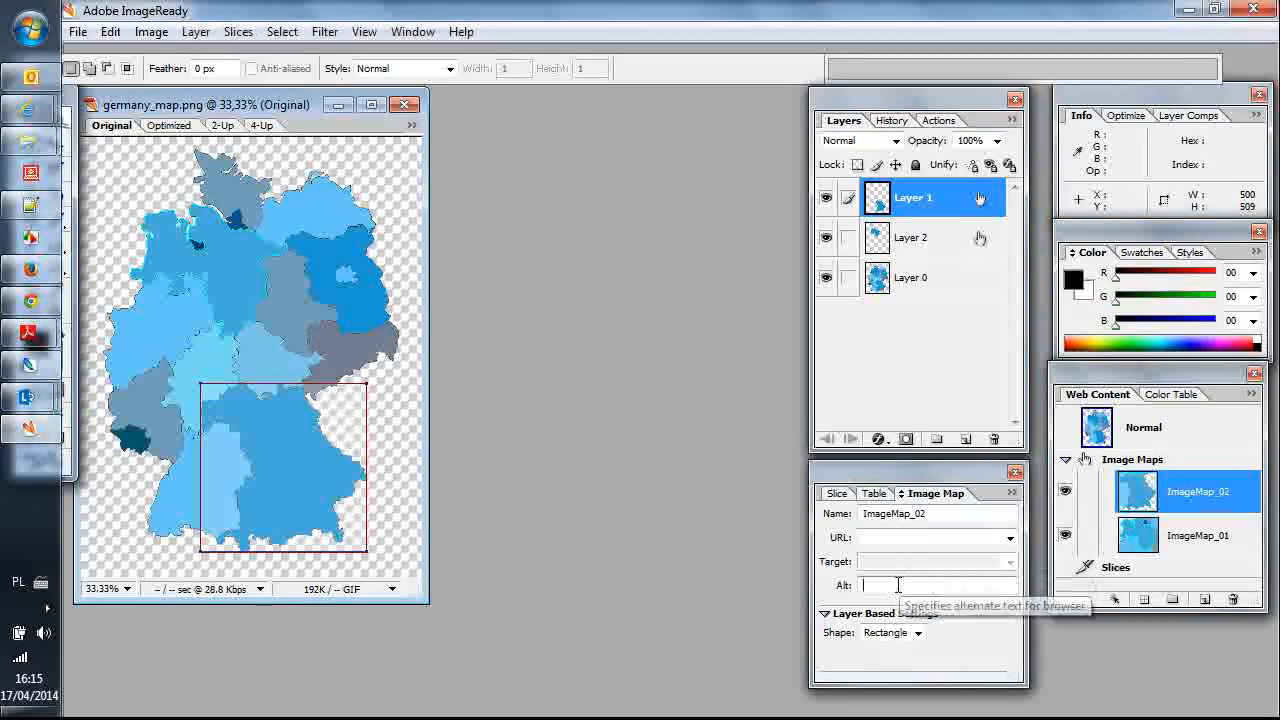
{"action": "type", "text": "g2"}
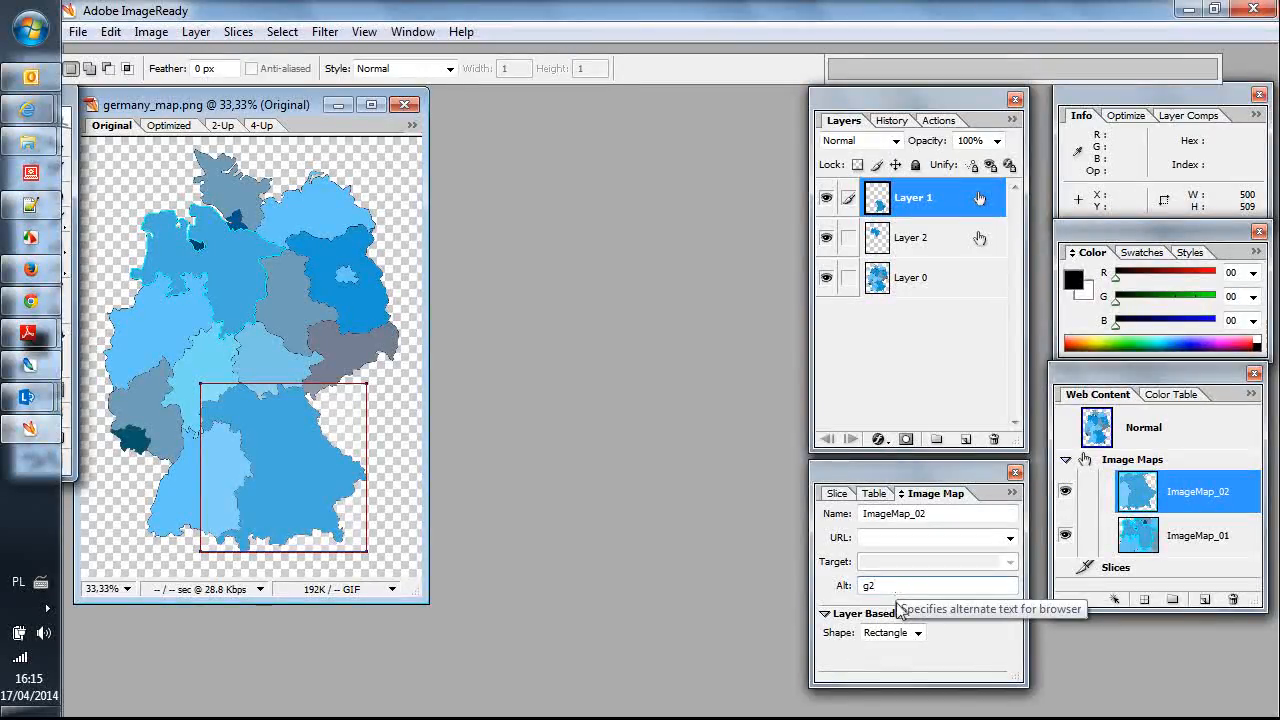
{"action": "left_click", "coordinate": [890, 632]}
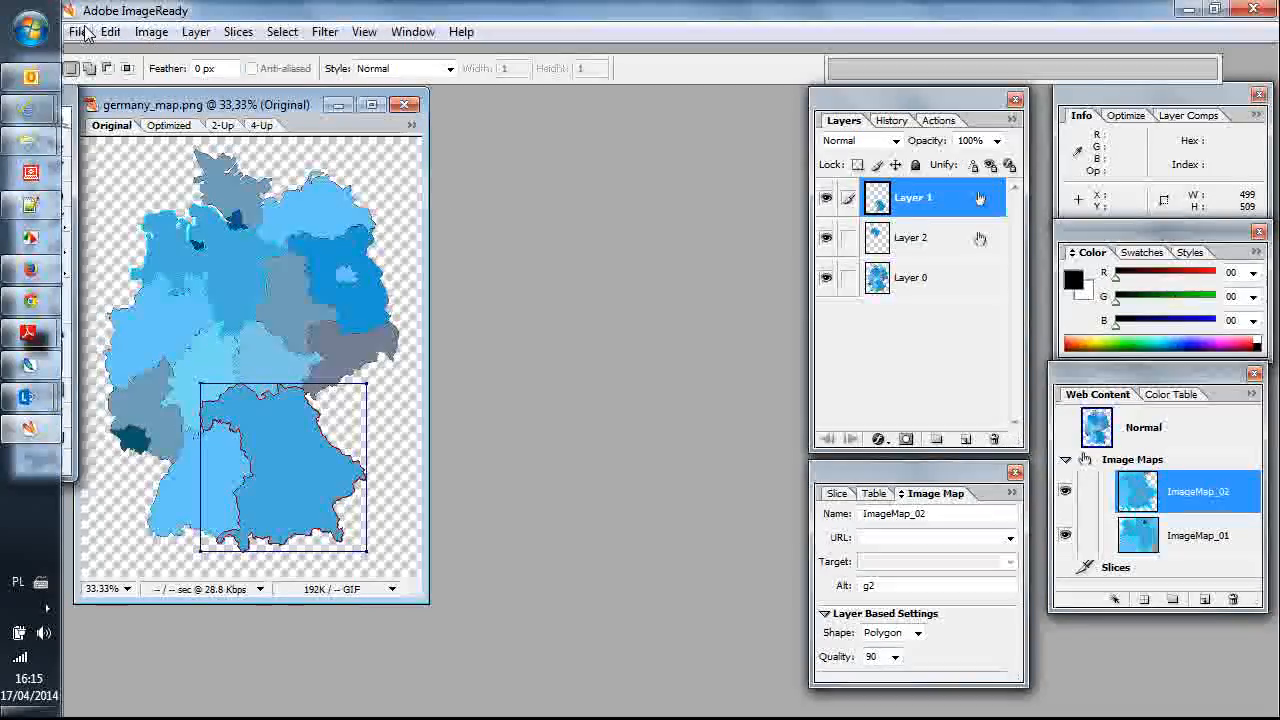
- Preview the image-map page in Internet Explorer and go to its View menu
{"action": "left_click", "coordinate": [80, 32]}
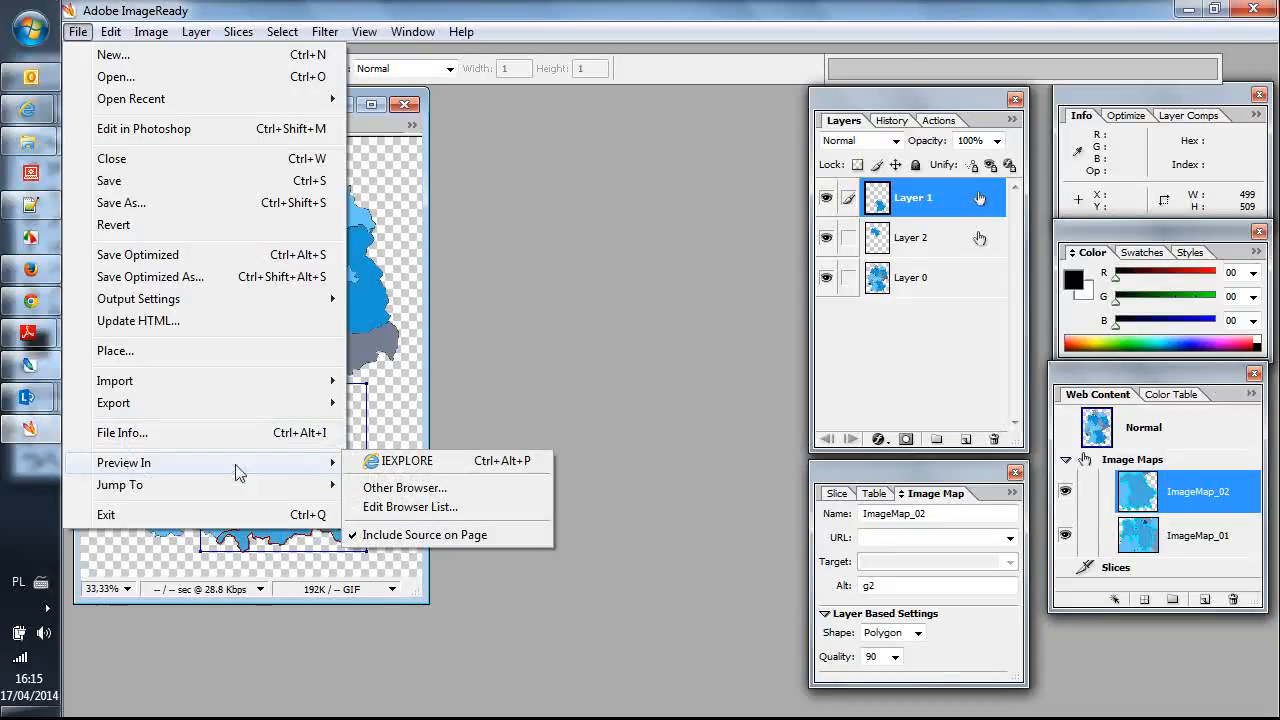
{"action": "mouse_move", "coordinate": [412, 472]}
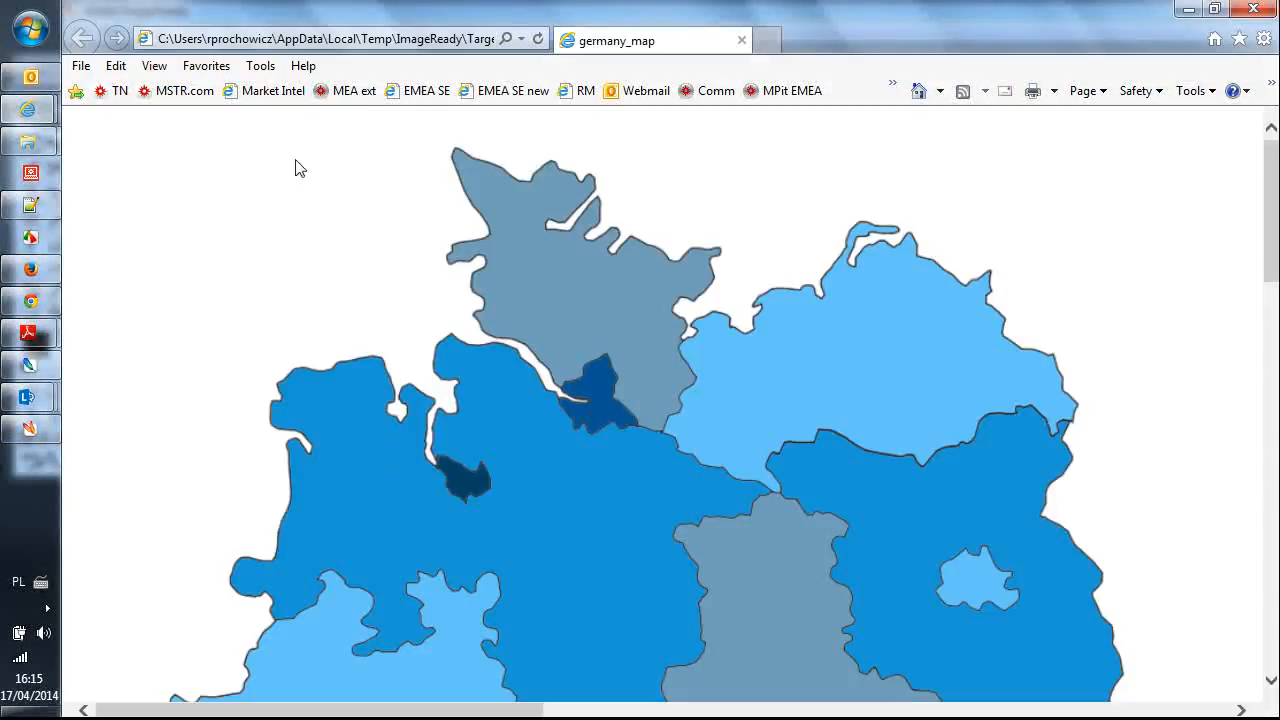
{"action": "left_click", "coordinate": [154, 64]}
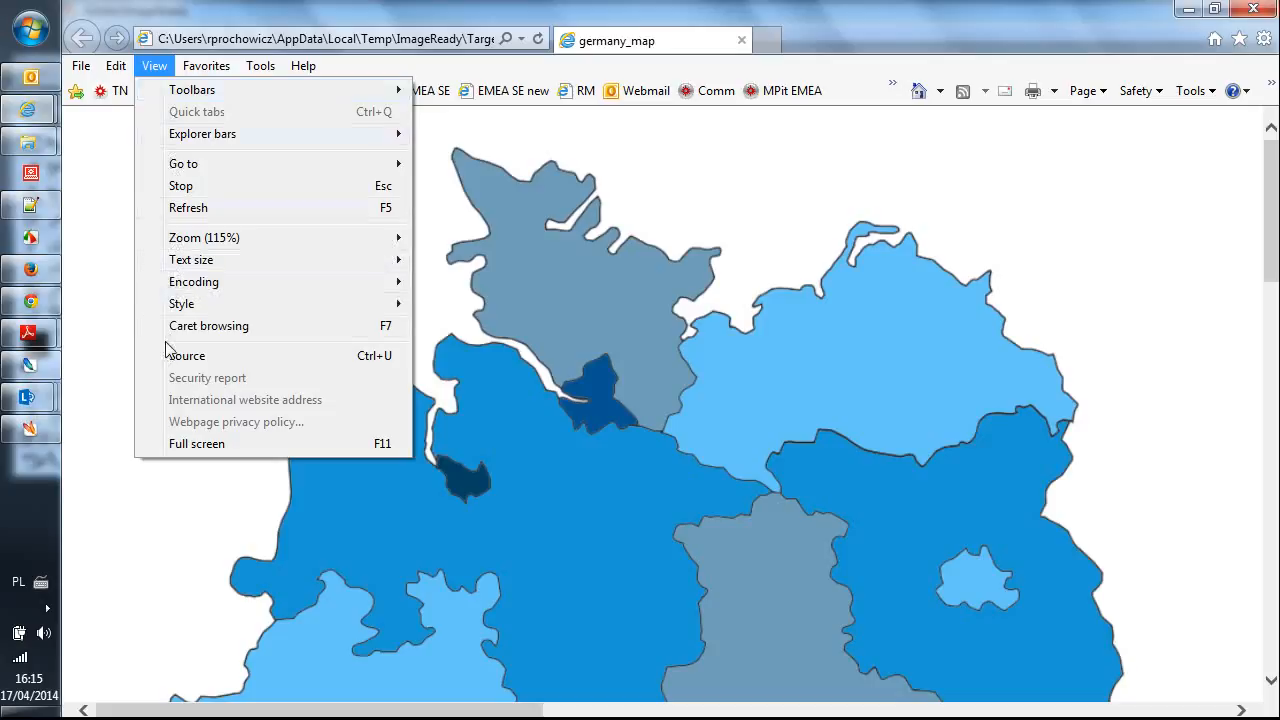